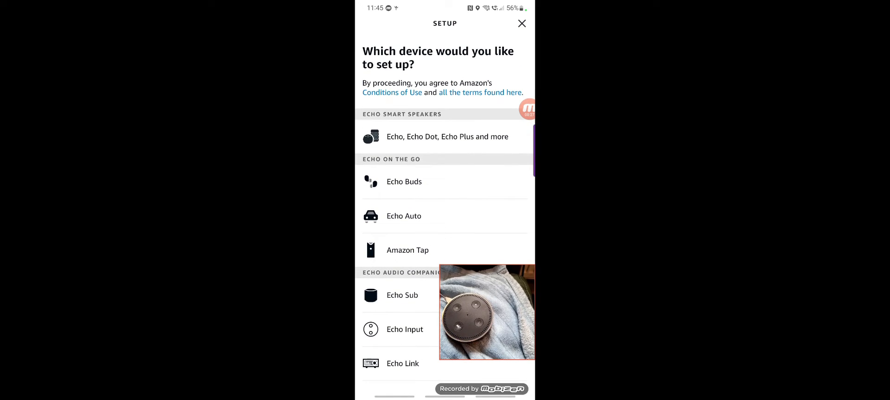
Choose the Echo device category and confirm the Echo Dot is plugged in showing orange
click(447, 136)
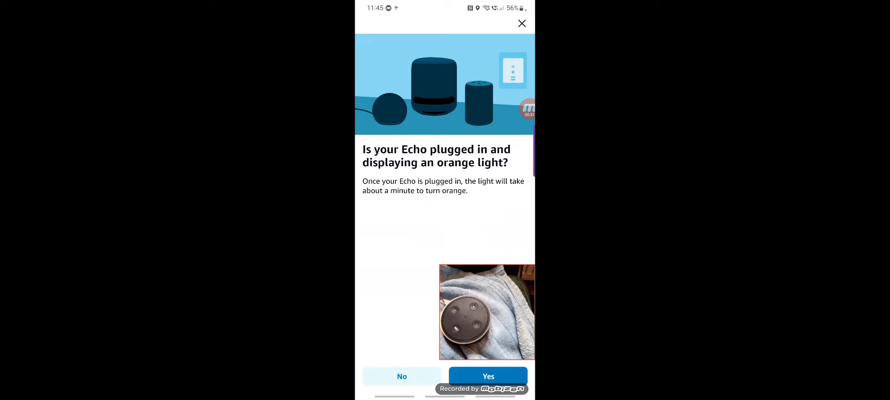
click(487, 376)
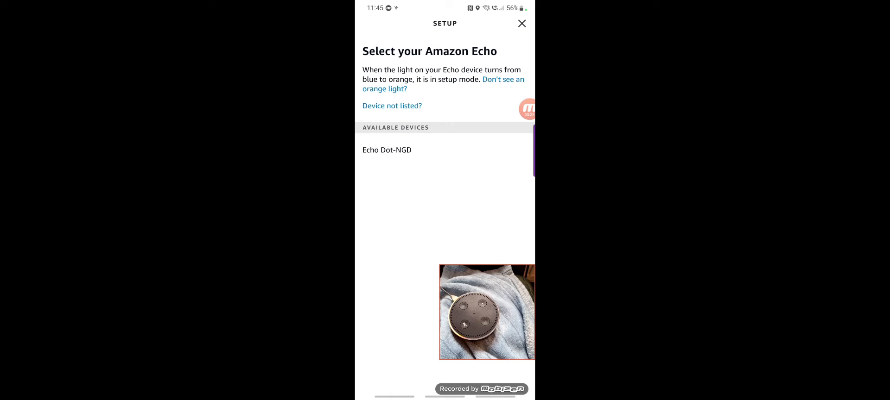
Select Echo Dot-NGD from Available Devices to reach the language choice screen
click(387, 150)
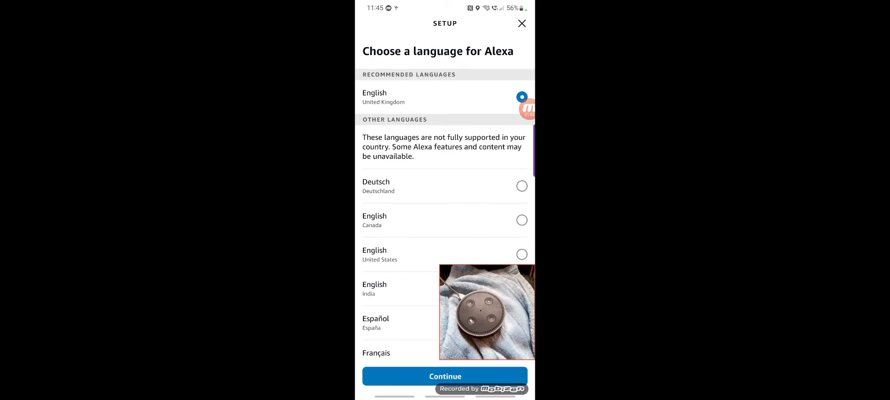